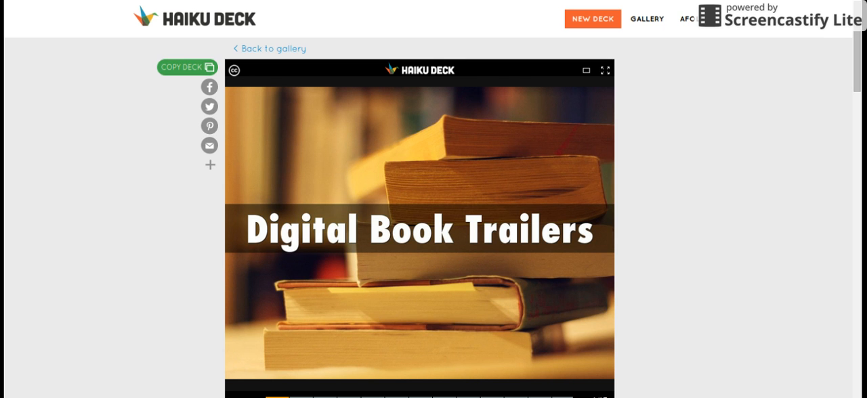
# Step: Present the 'Digital Book Trailers' deck full screen on its title slide, 1 of 13
pyautogui.click(604, 71)
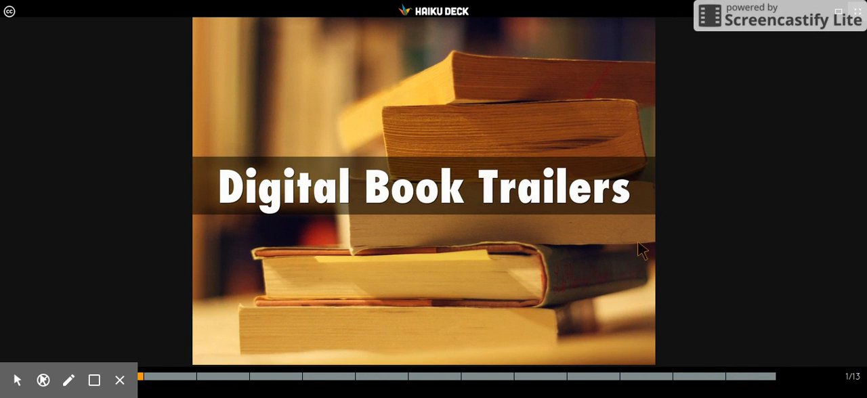
pyautogui.moveTo(821, 363)
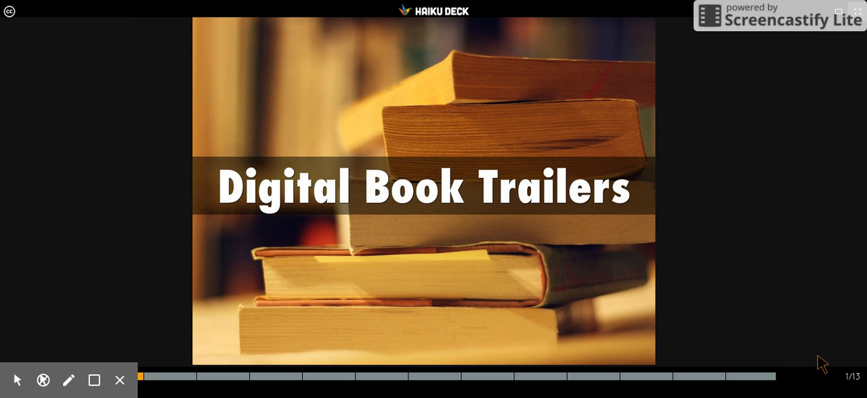